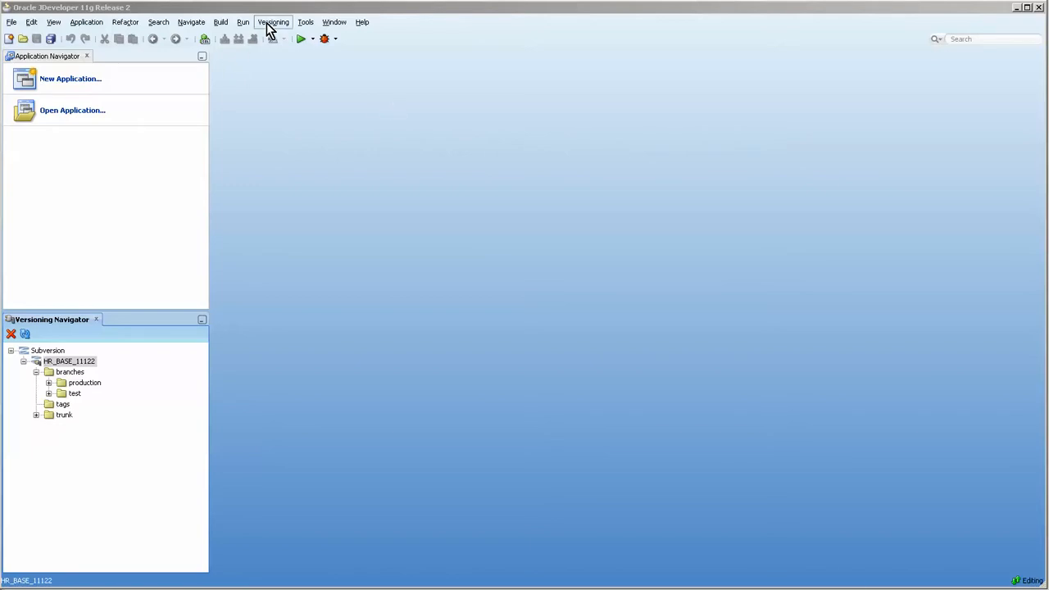
# Start a Subversion check out, accept the repository-root warning, and browse trunk down to Model's entity objects.
pyautogui.click(273, 22)
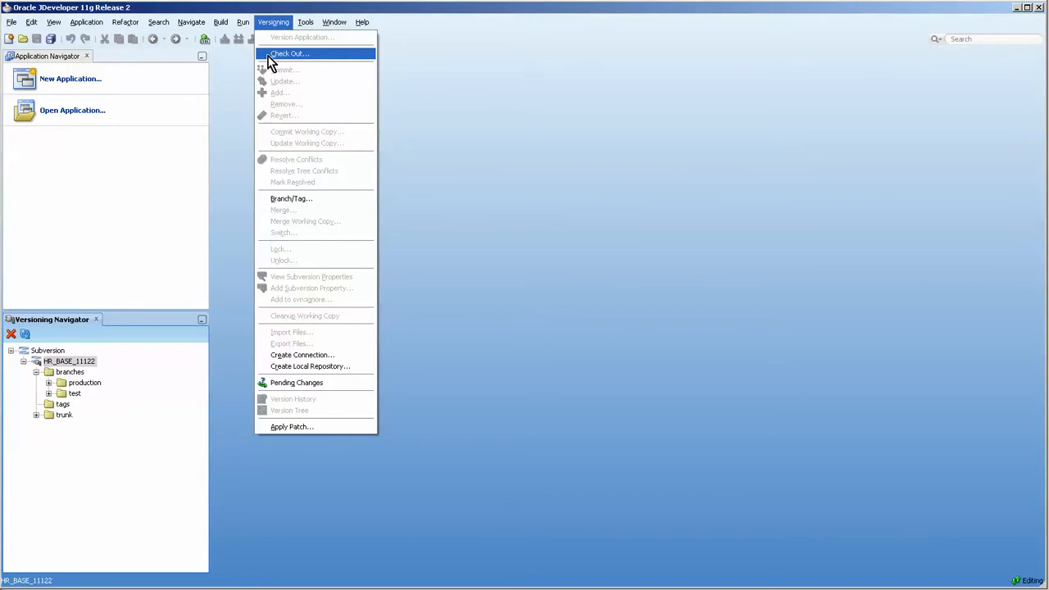
pyautogui.click(289, 54)
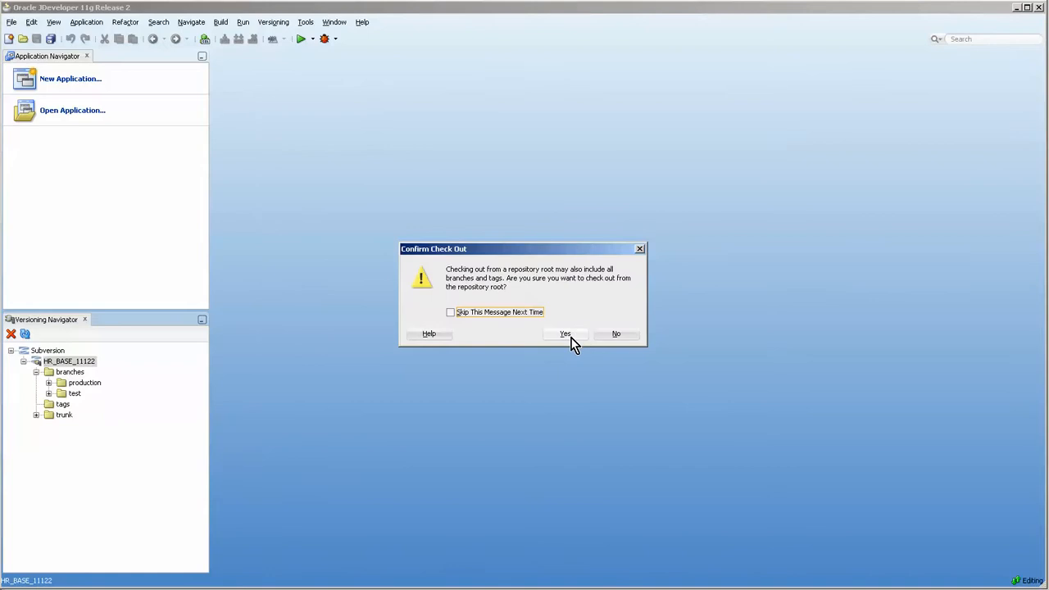
pyautogui.click(563, 333)
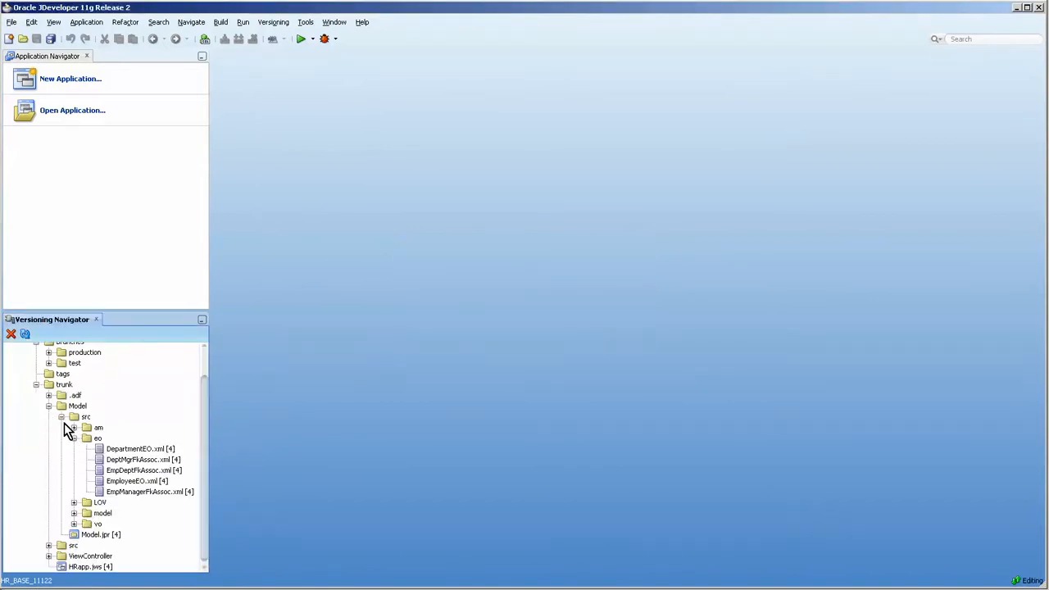
# Check out trunk into C:\temp\hr, then expand the HRapp projects and select ViewController.
pyautogui.click(64, 384)
pyautogui.write('C:\\temp\\hr')
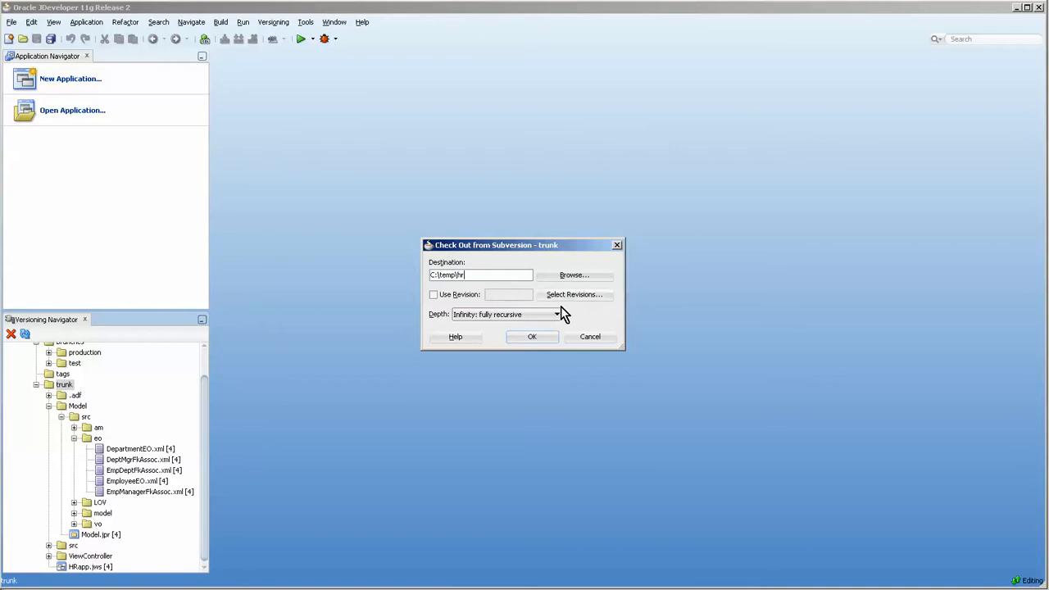
pyautogui.click(532, 336)
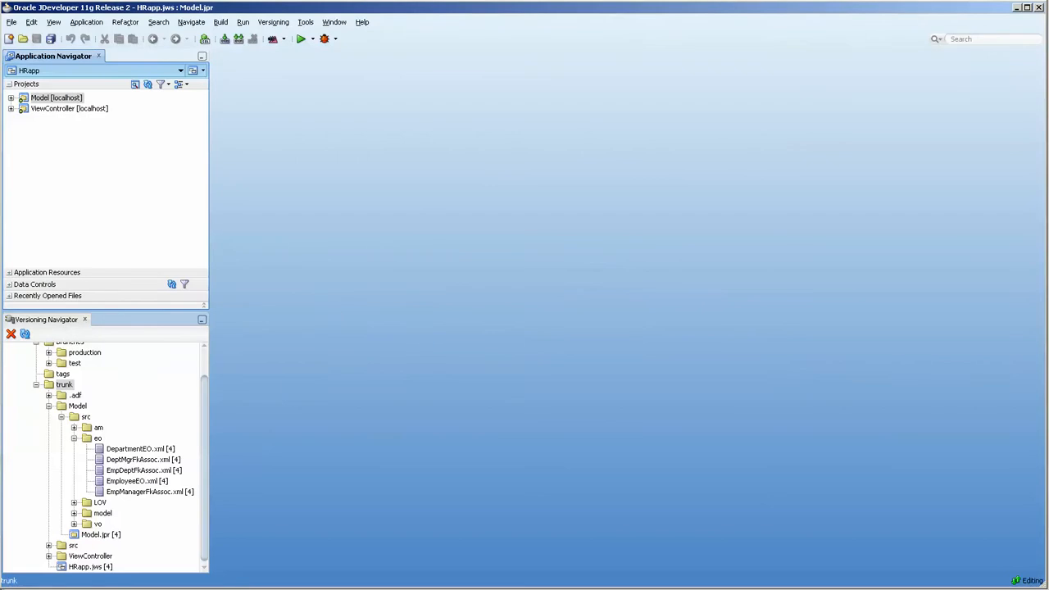
pyautogui.click(11, 108)
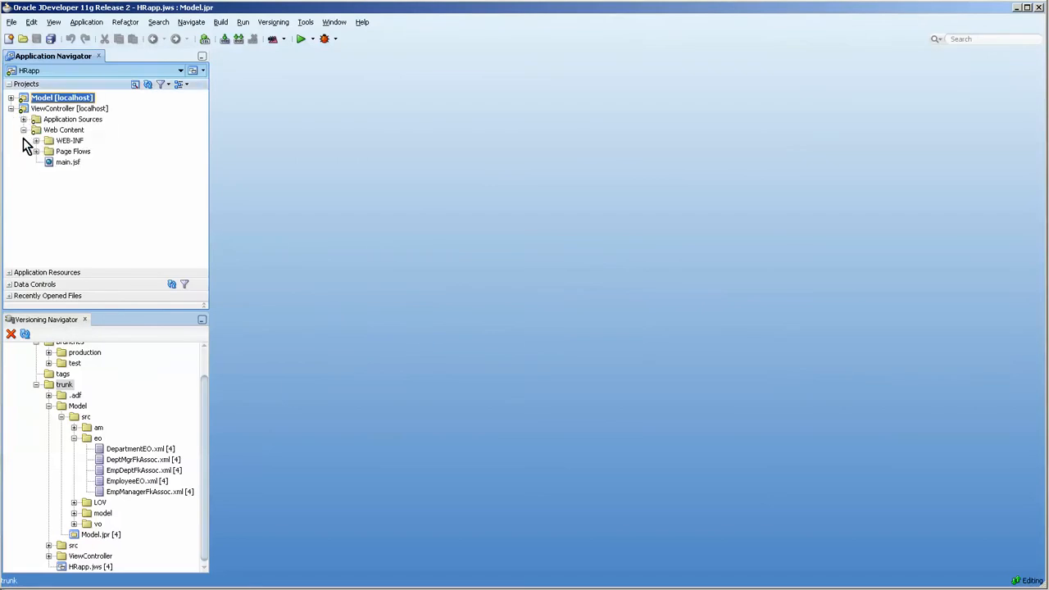
pyautogui.click(23, 97)
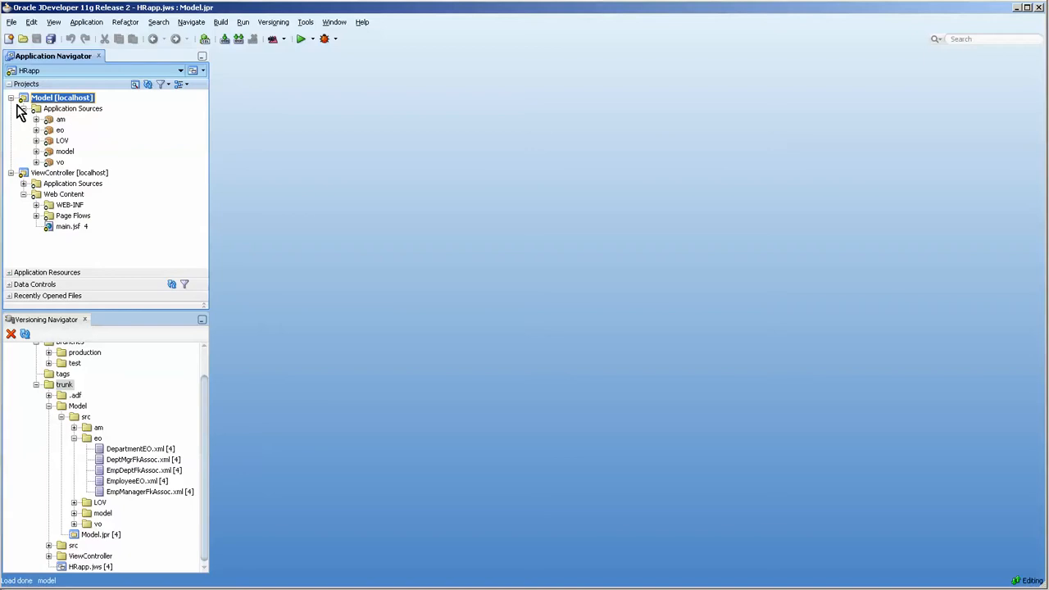
pyautogui.click(12, 97)
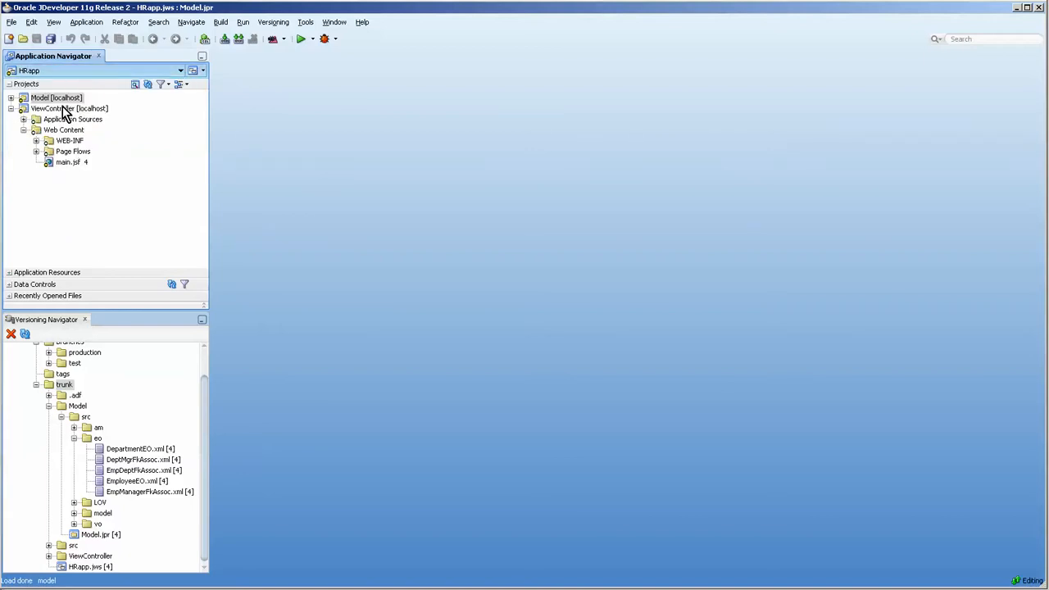
pyautogui.click(68, 108)
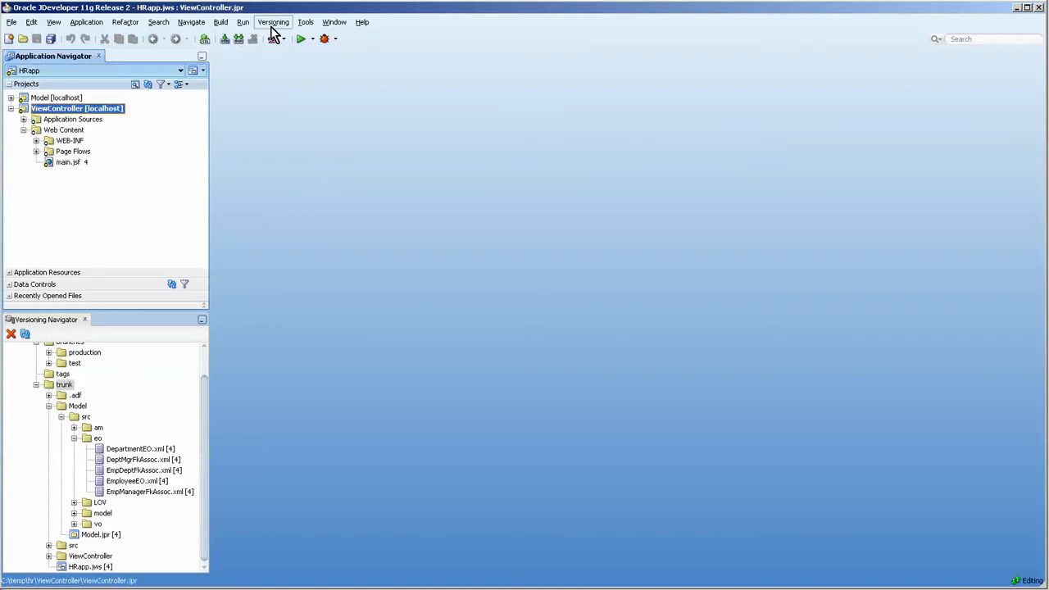
pyautogui.click(273, 22)
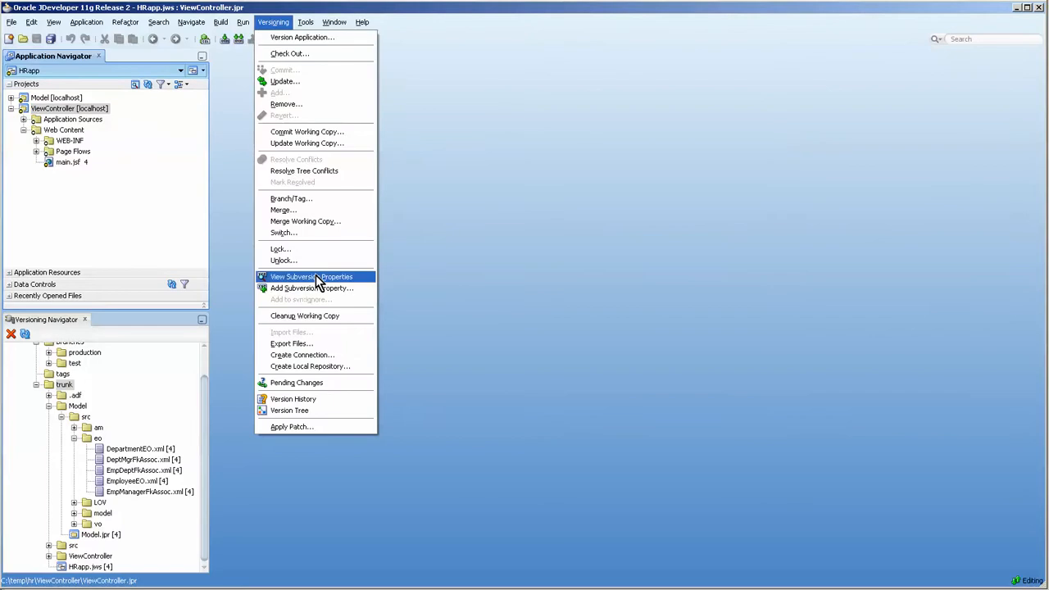
pyautogui.moveTo(317, 343)
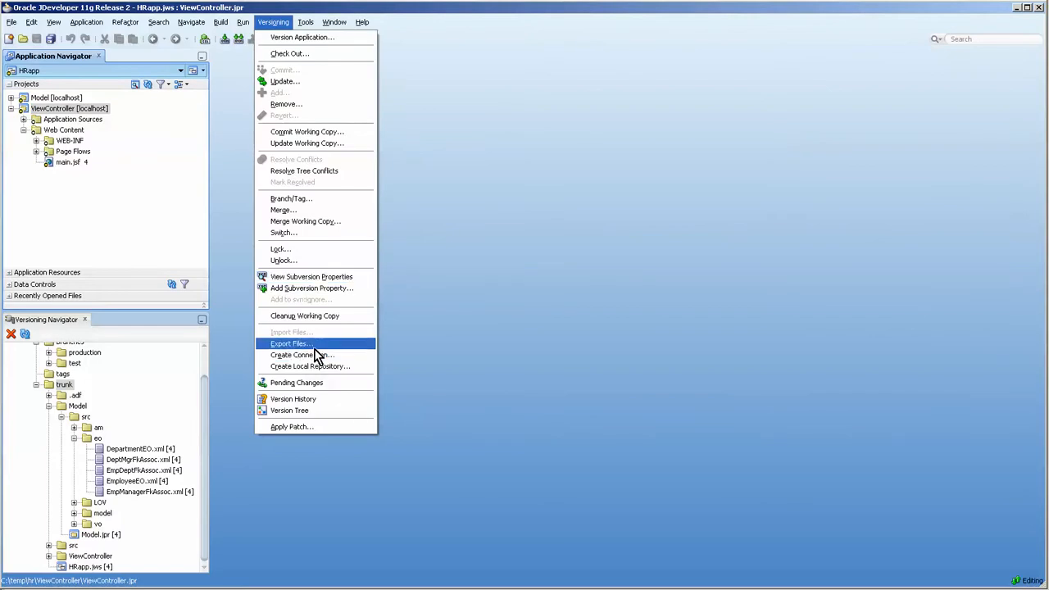
pyautogui.click(290, 343)
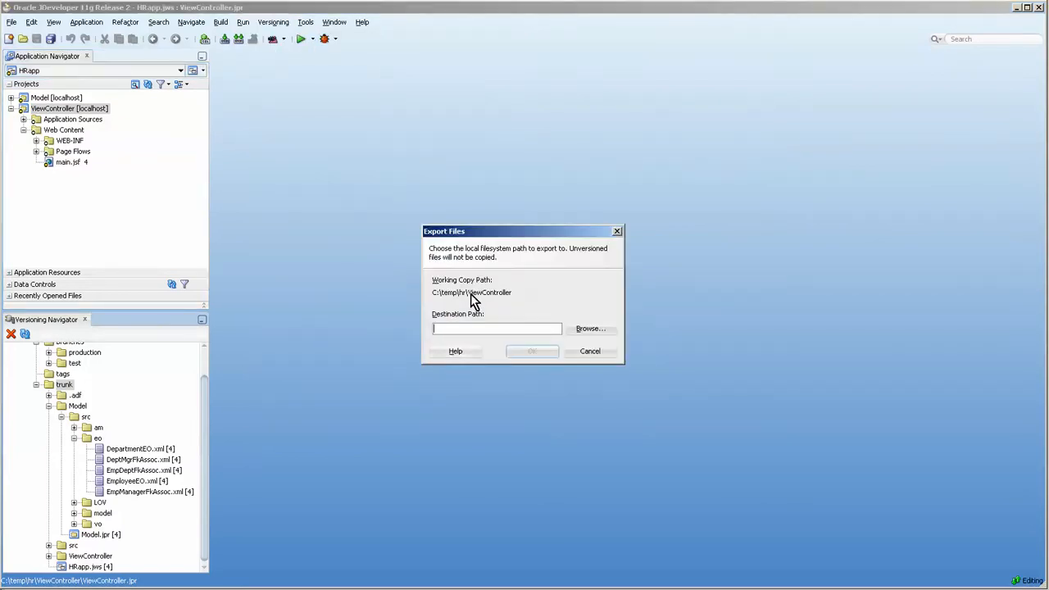
pyautogui.click(589, 350)
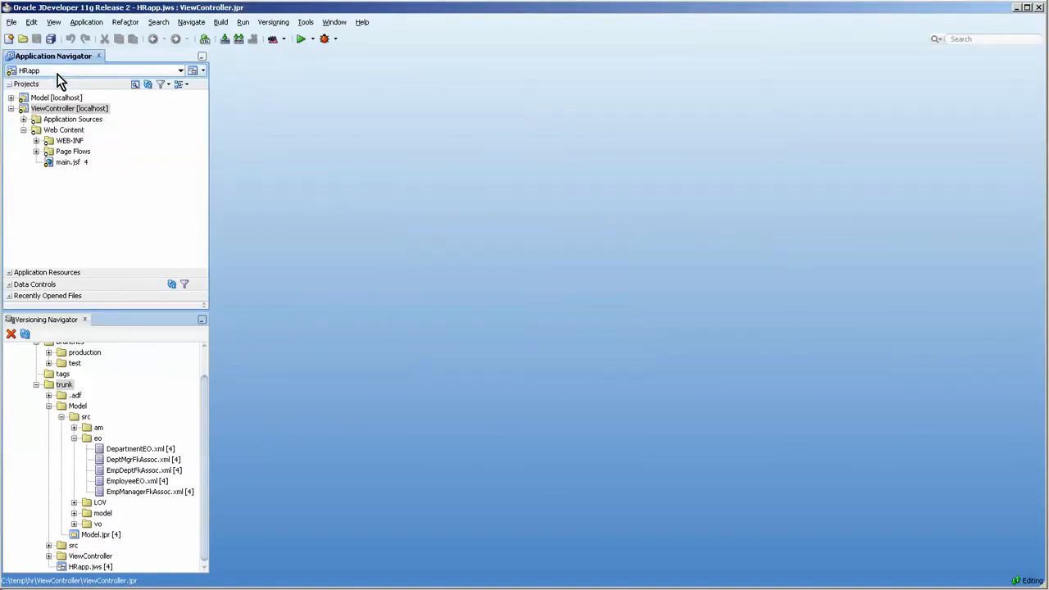
pyautogui.click(272, 22)
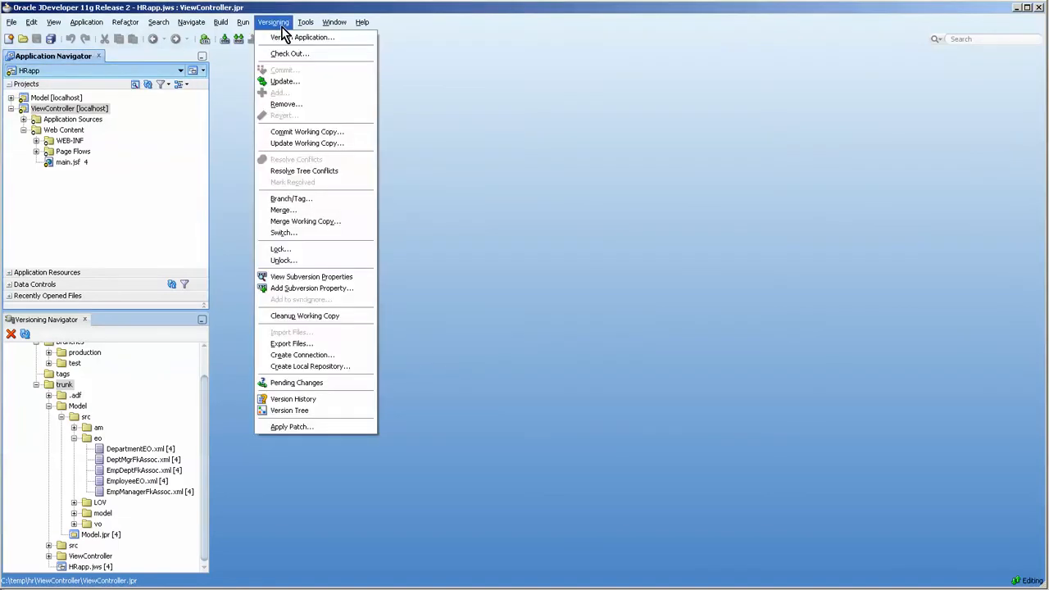
# Export the HRapp files with destination path c:\temp\hr_export.
pyautogui.click(291, 343)
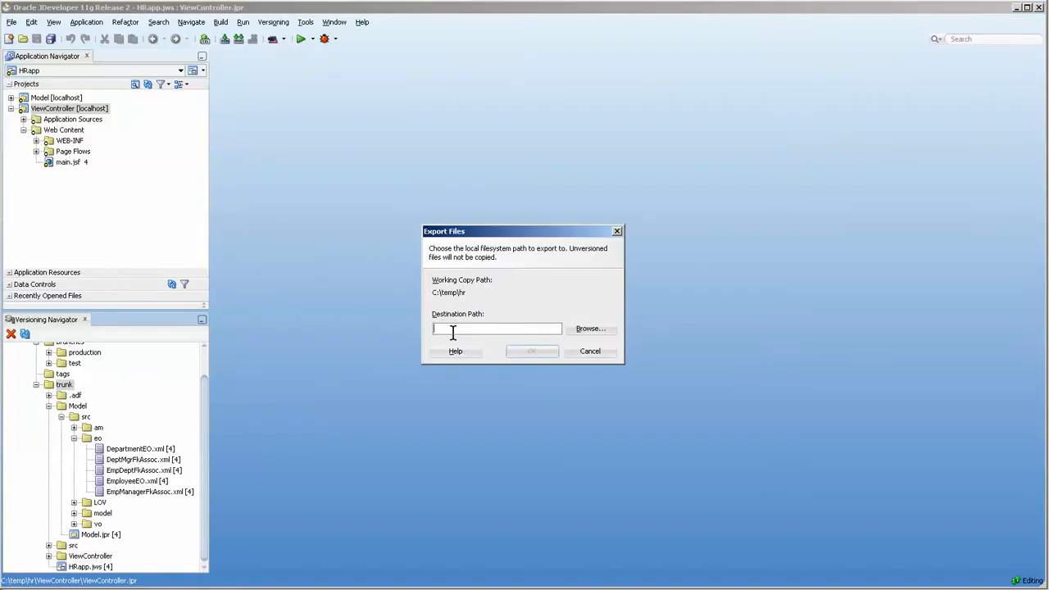
pyautogui.write('c:\\temp')
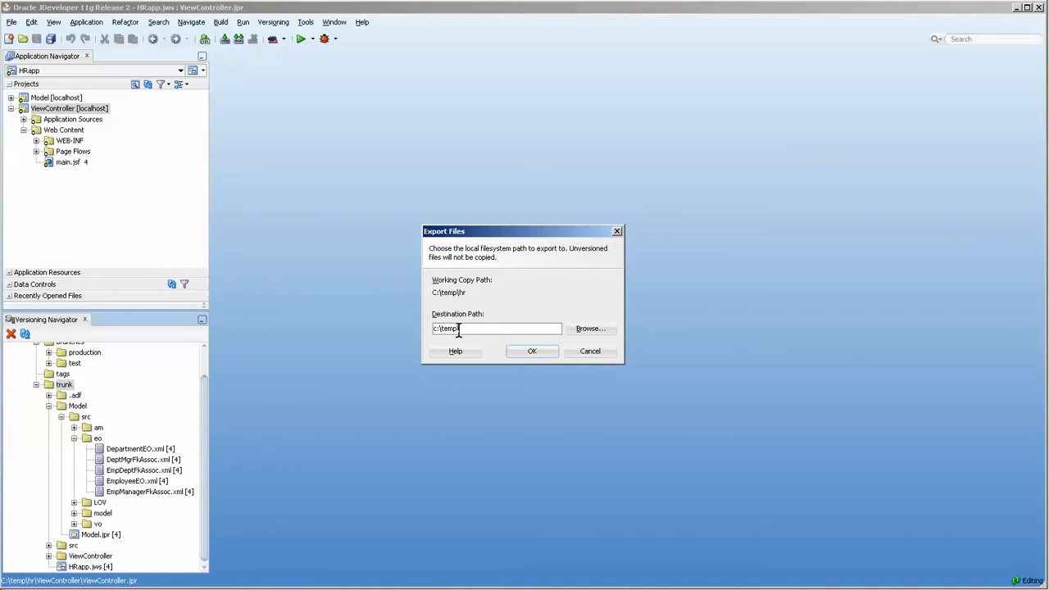
pyautogui.write('hr_export')
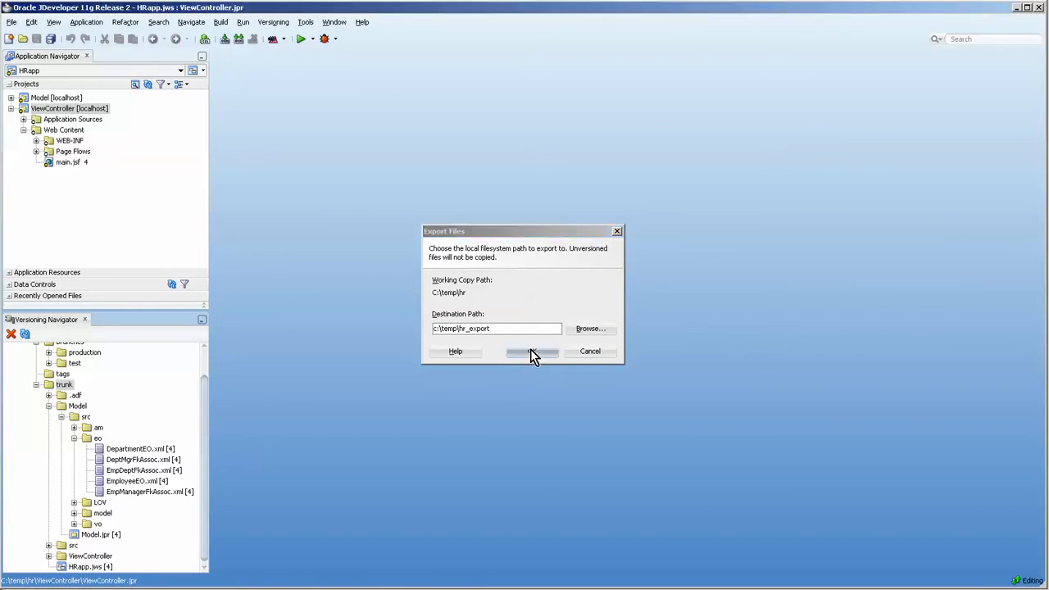
pyautogui.click(531, 352)
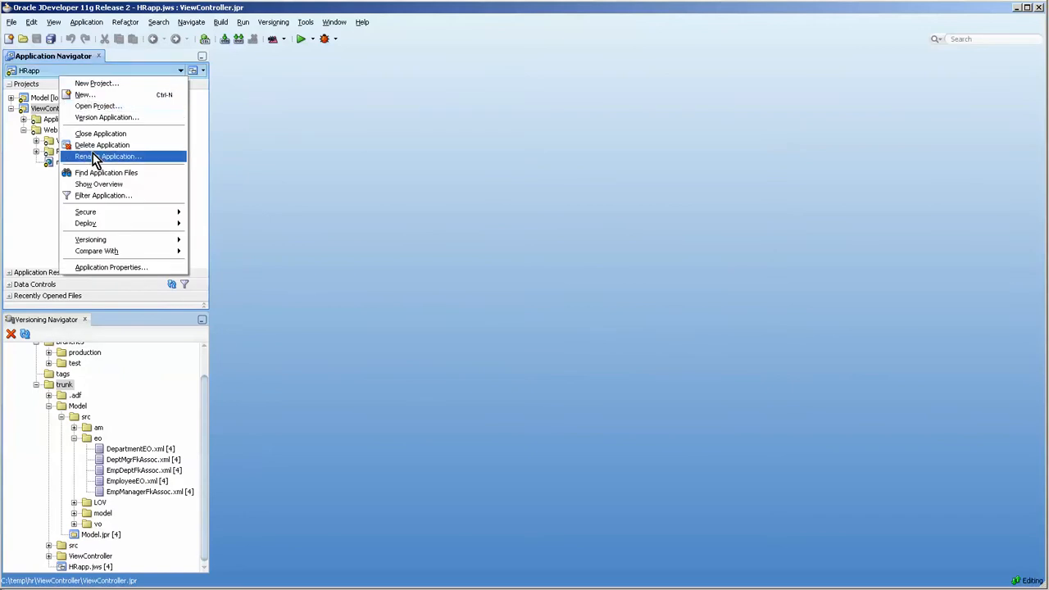
# Delete HRapp, confirming the deletion and dismissing the META-INF File Delete Error.
pyautogui.click(101, 145)
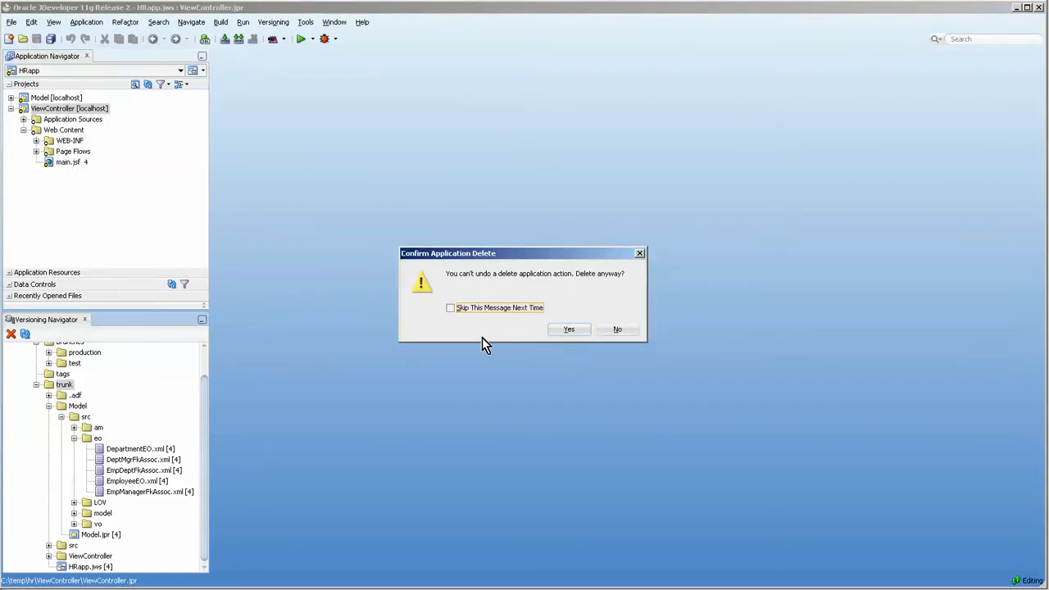
pyautogui.click(569, 328)
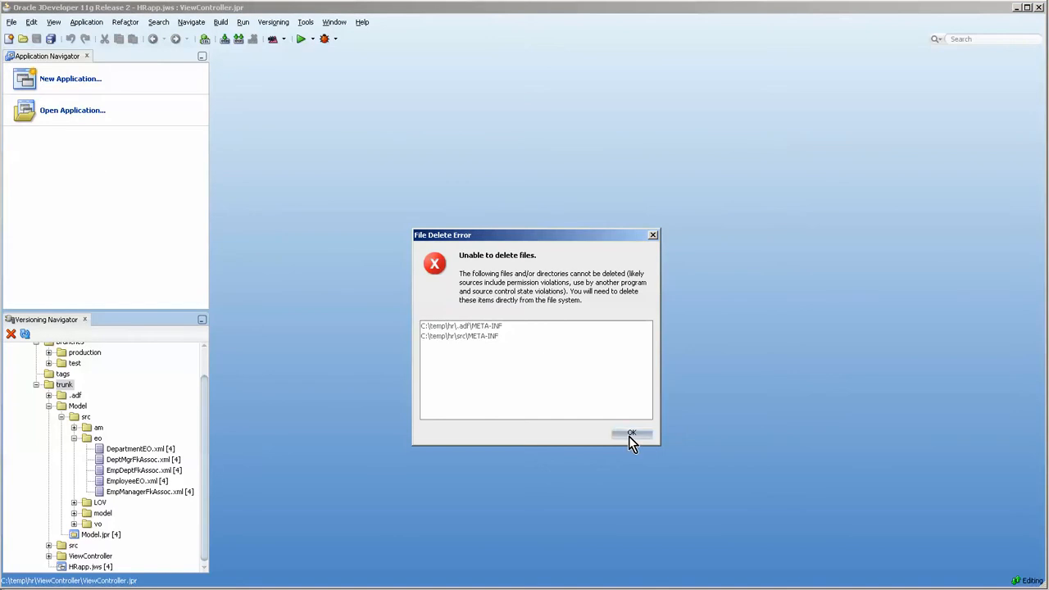
pyautogui.click(631, 432)
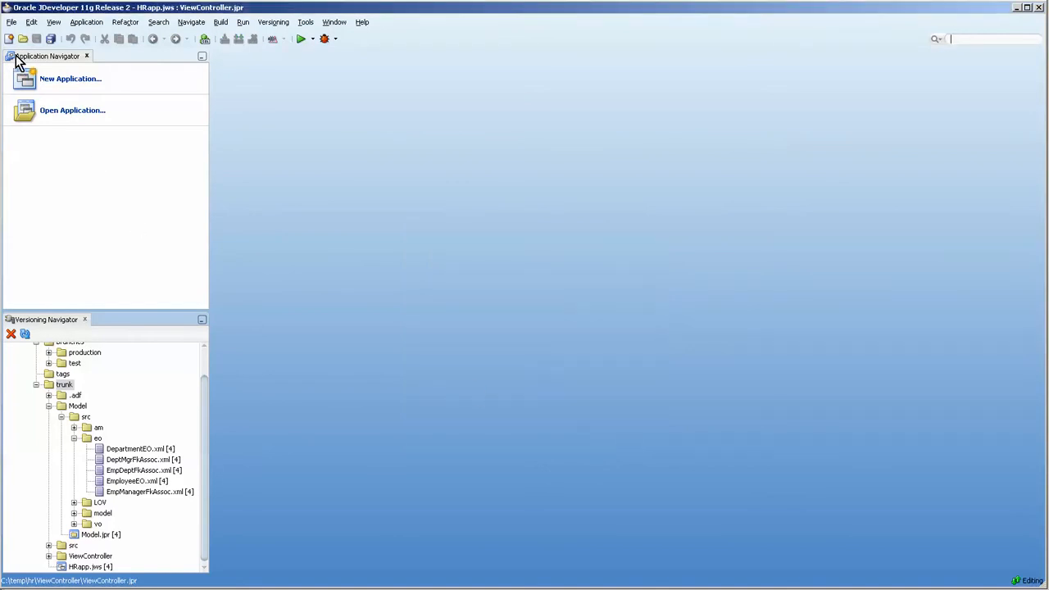
pyautogui.click(72, 110)
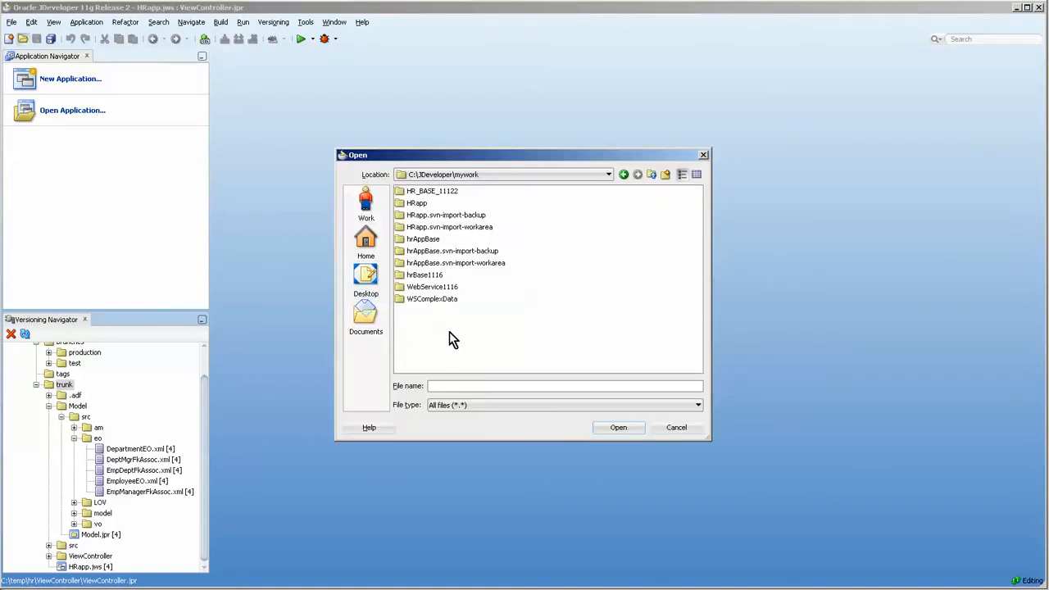
# Navigate to C:\temp\hr_export and open HRapp.jws.
pyautogui.write('c')
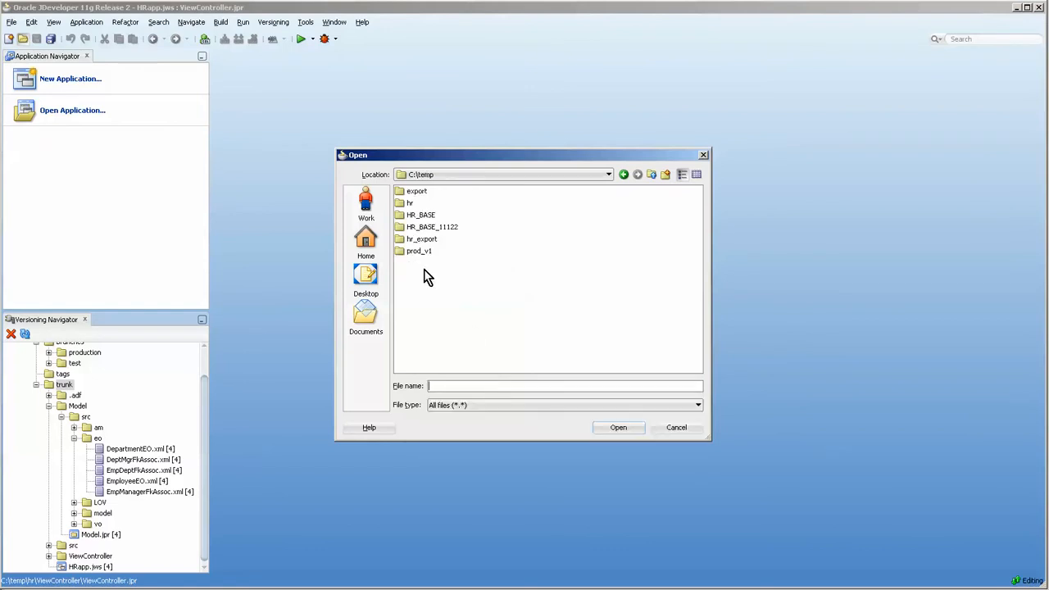
pyautogui.doubleClick(421, 239)
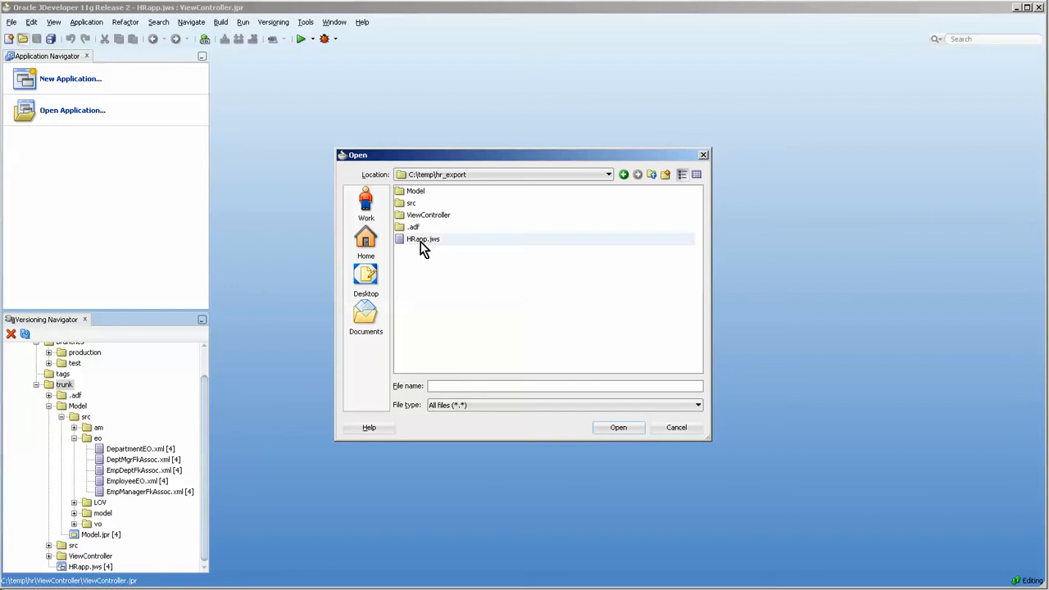
pyautogui.doubleClick(423, 238)
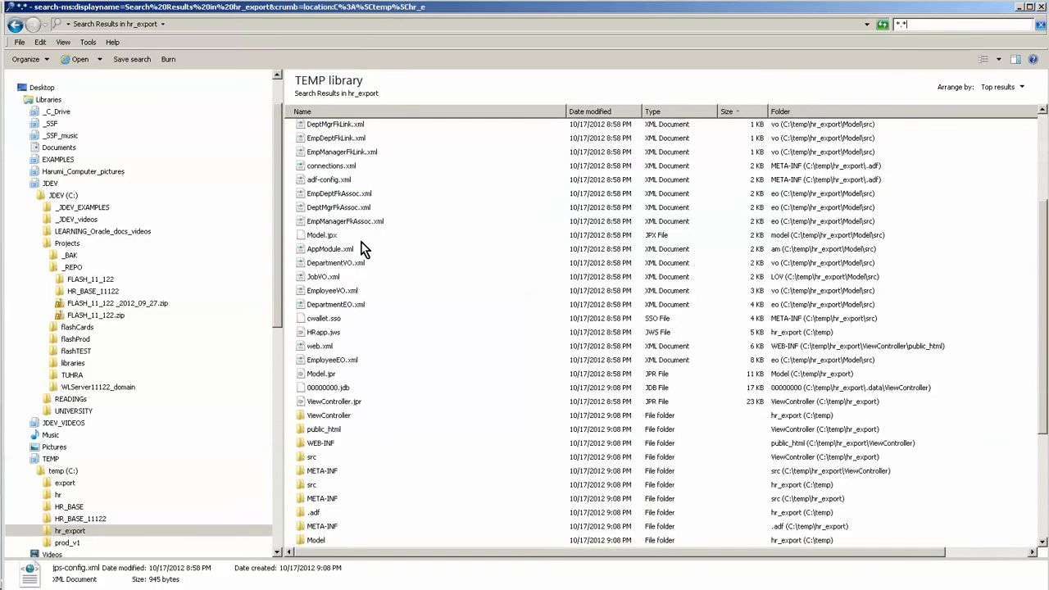
# Scroll the hr_export search results to reveal the Model project's LOV, model, vo, eo and am folders.
pyautogui.scroll(-3)
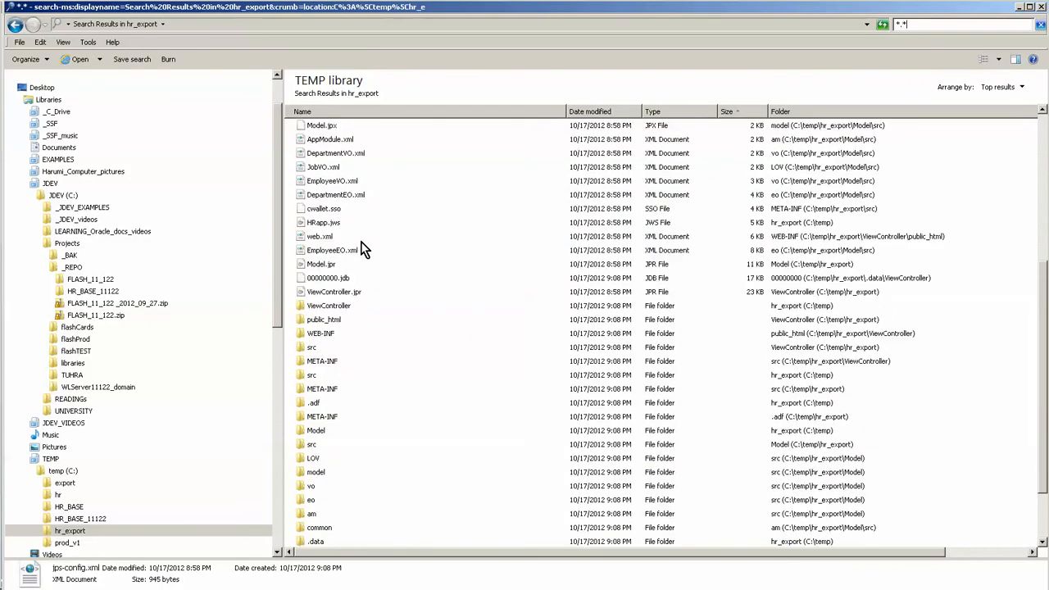